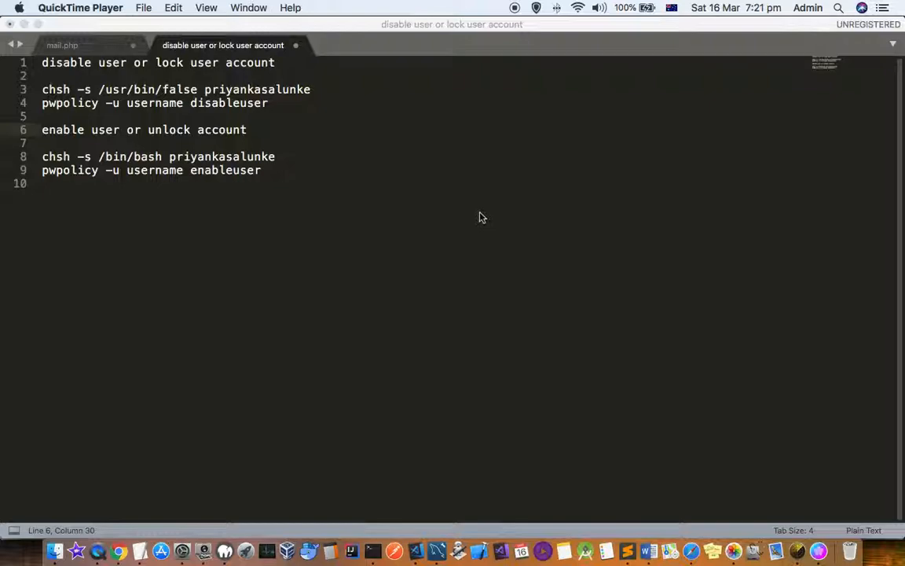
pyautogui.moveTo(242, 109)
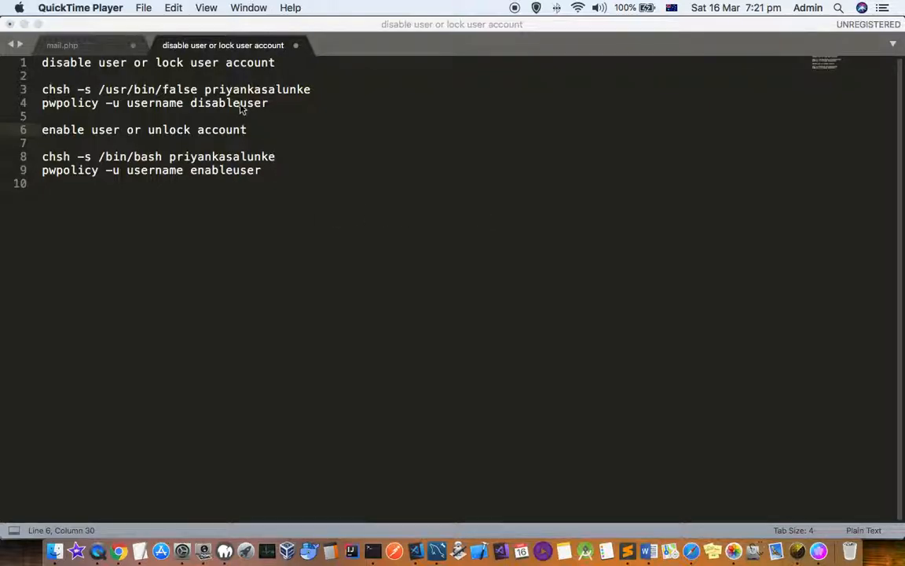
pyautogui.moveTo(277, 107)
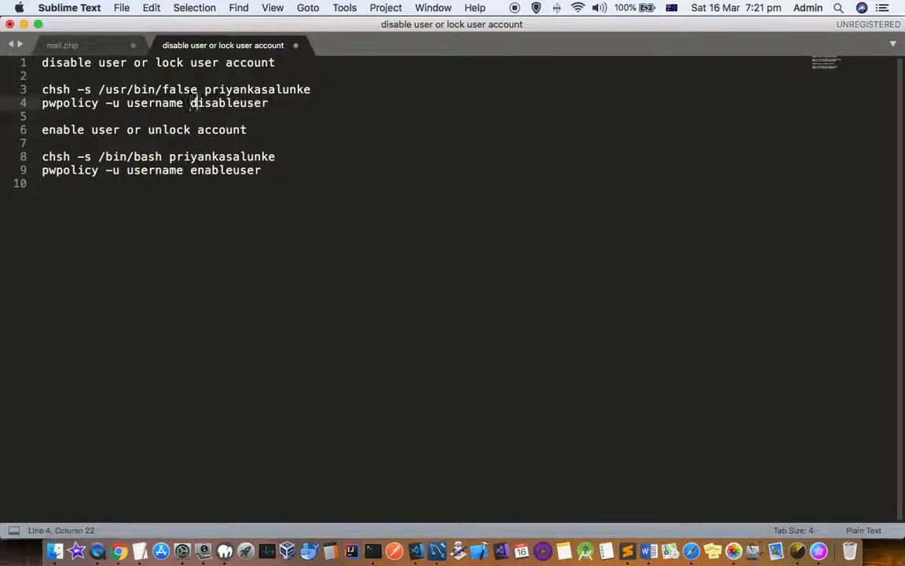
pyautogui.click(267, 104)
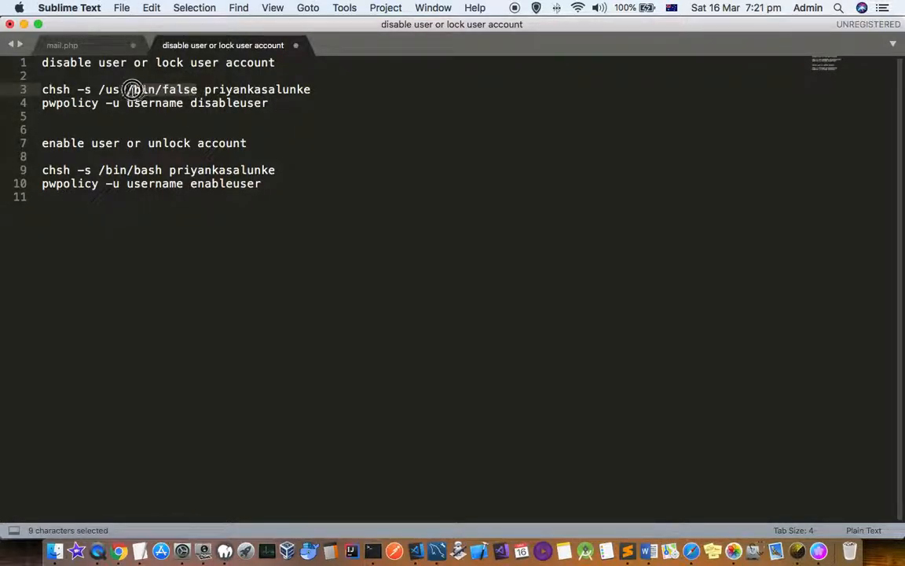
pyautogui.click(261, 88)
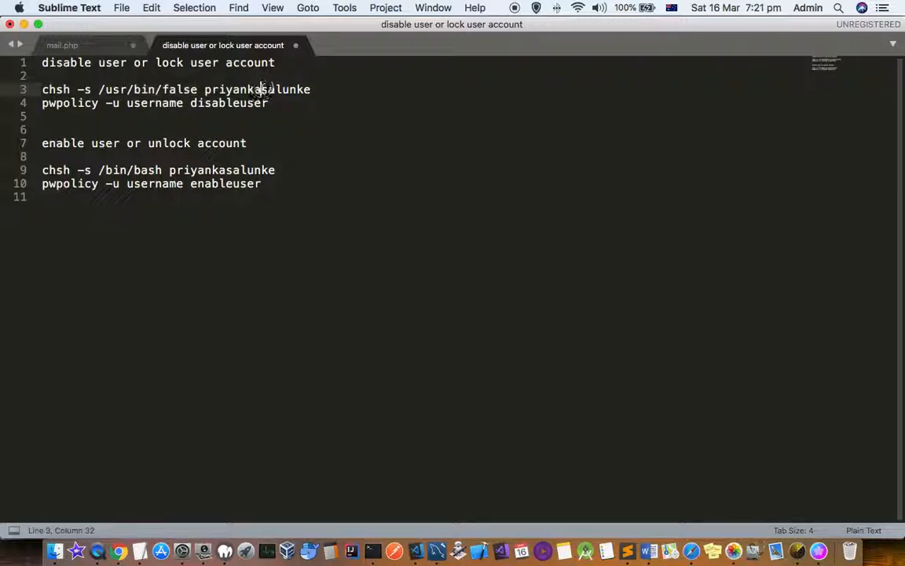
pyautogui.doubleClick(221, 170)
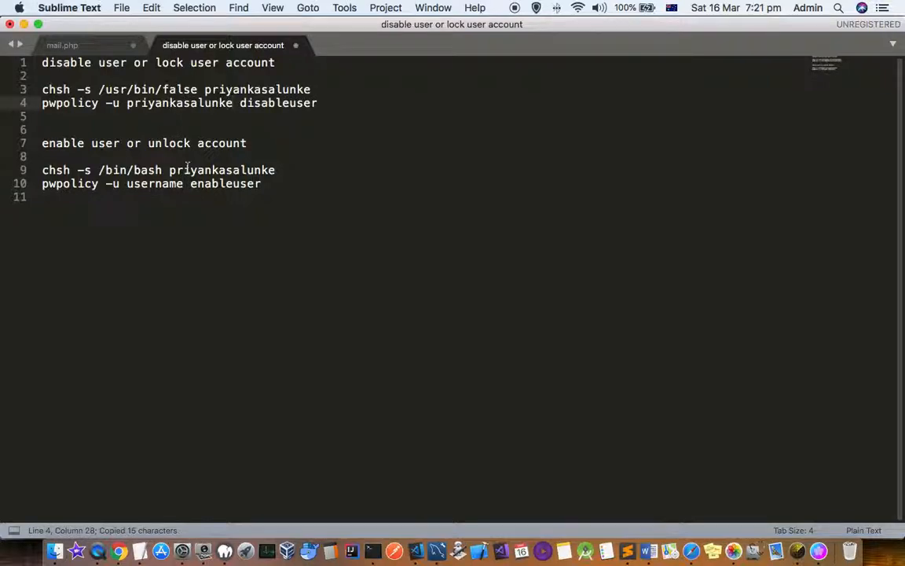
pyautogui.write('priyankasalunke')
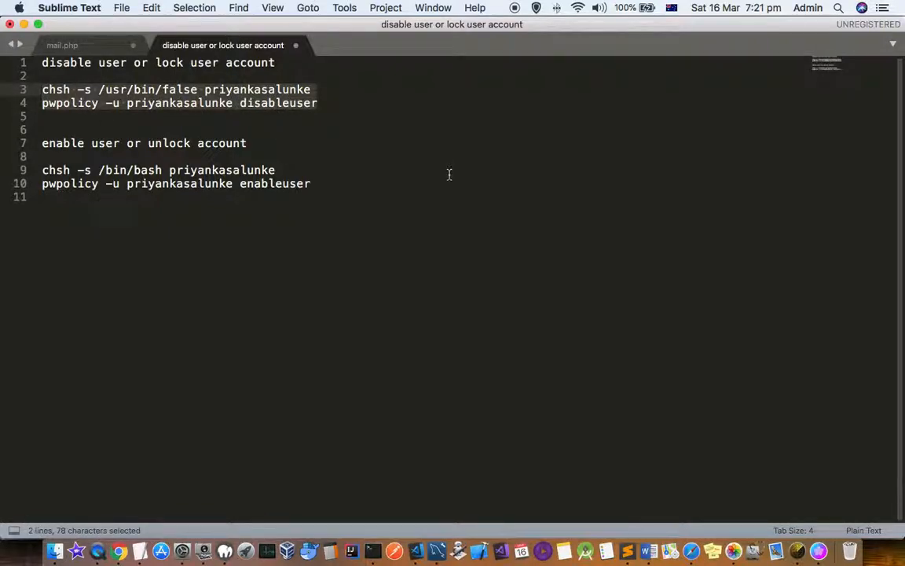
pyautogui.press('cmd+c')
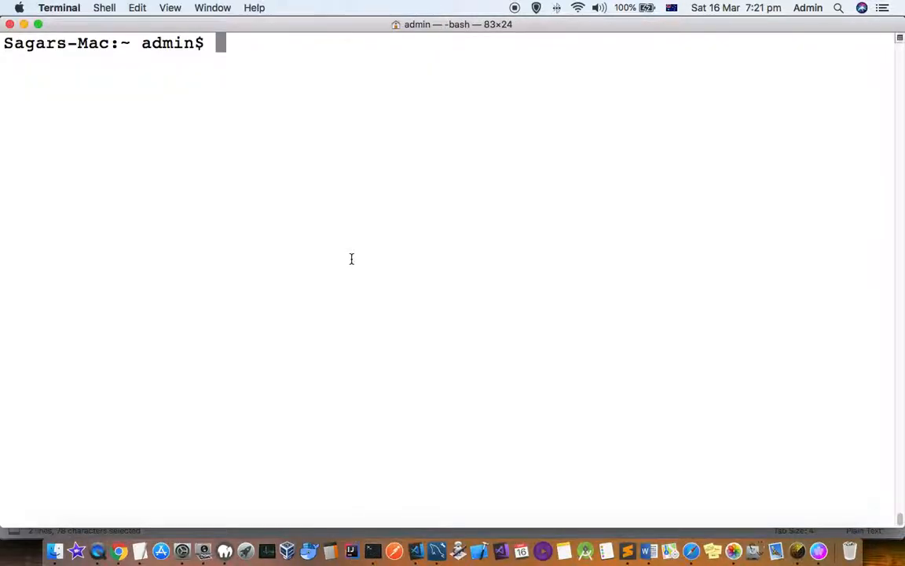
pyautogui.write('su p')
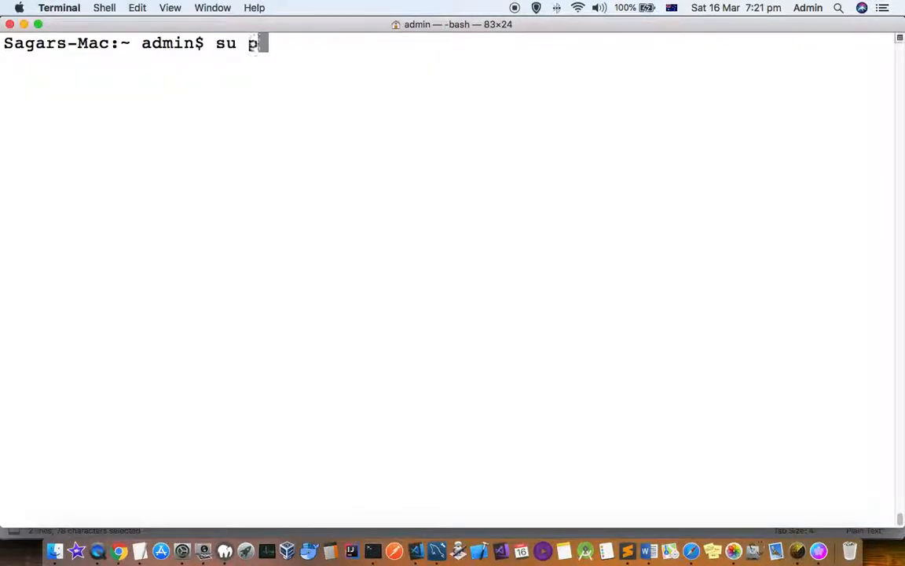
pyautogui.write('riyanka')
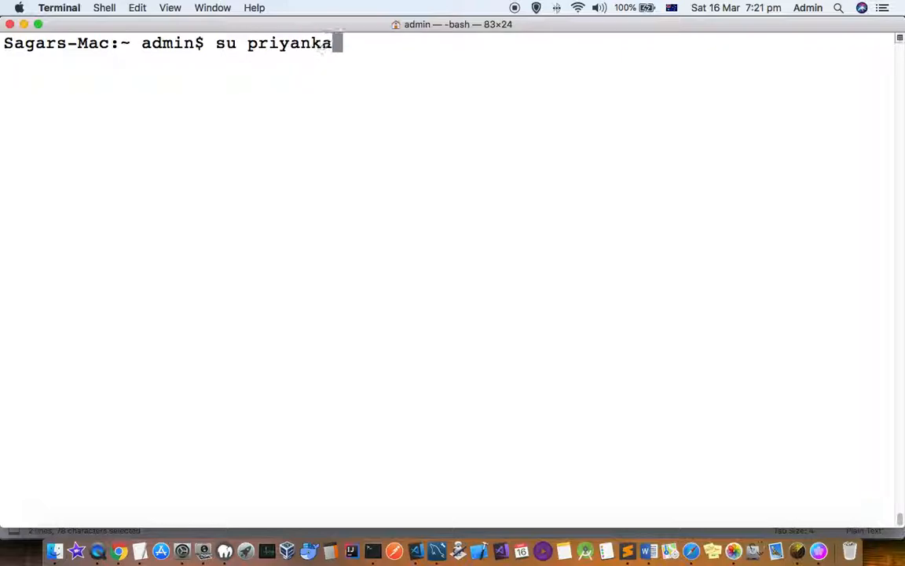
pyautogui.write('slunke')
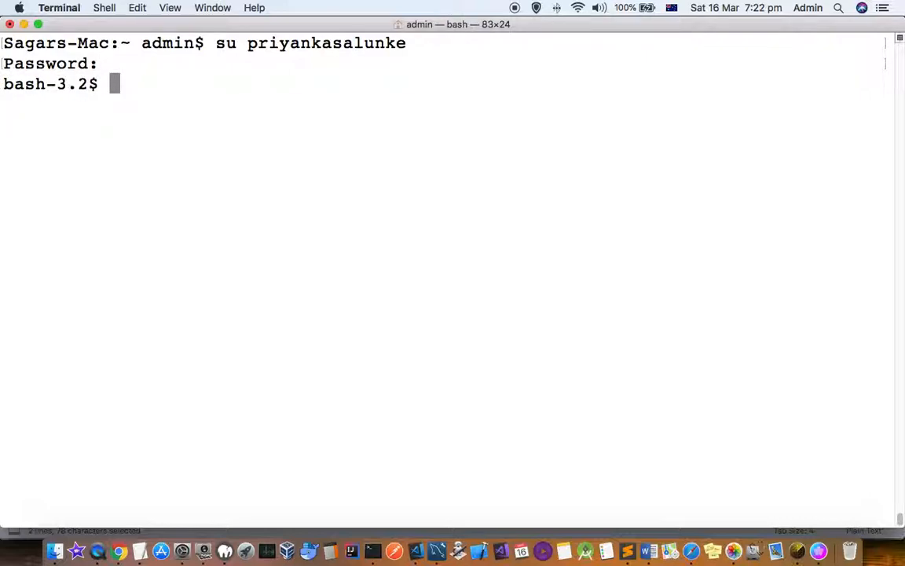
pyautogui.write('who')
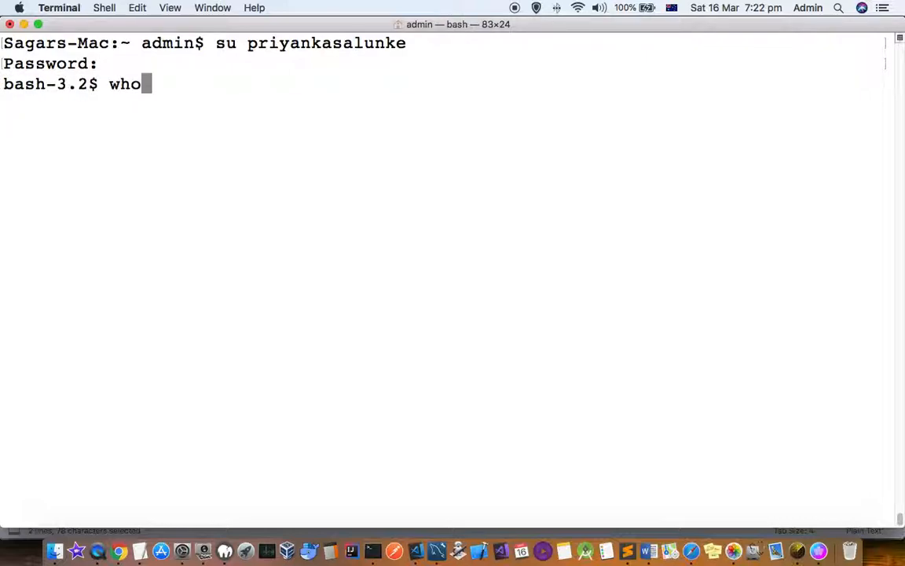
pyautogui.write('ami')
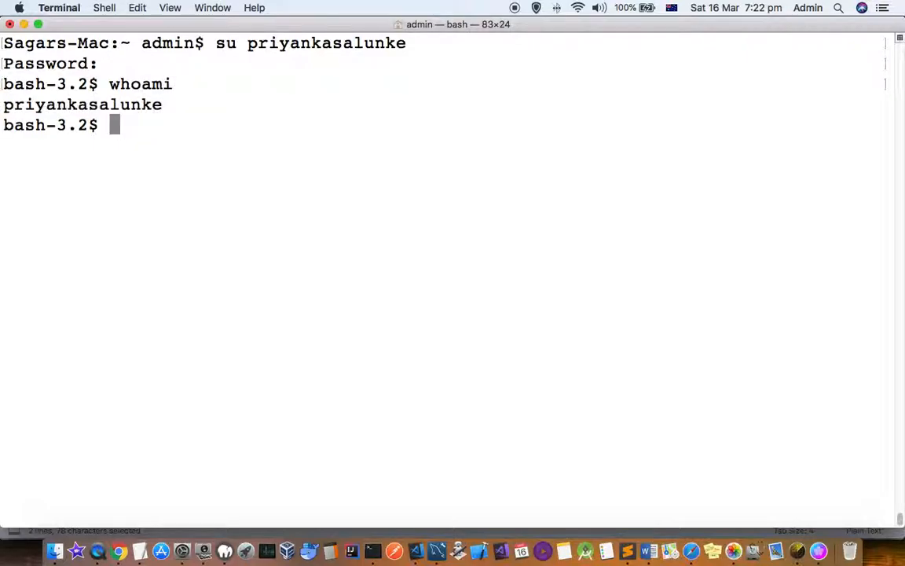
pyautogui.write('exit')
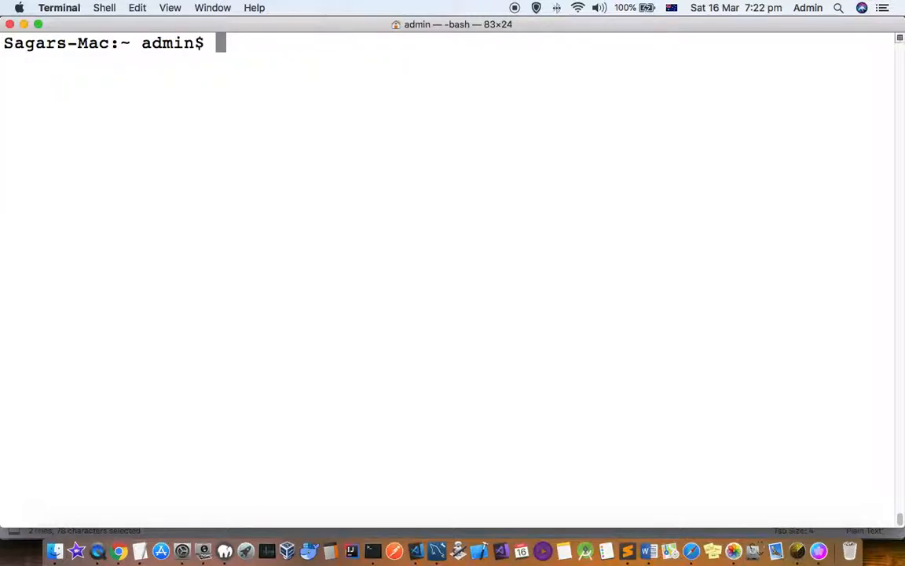
pyautogui.write('chsh -s /usr/bin/false priyankasalunke')
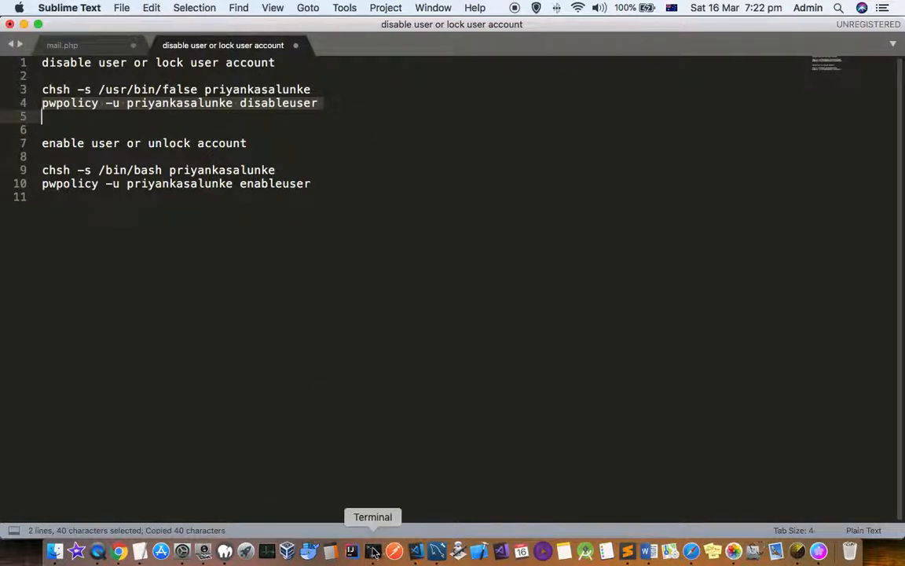
pyautogui.click(372, 550)
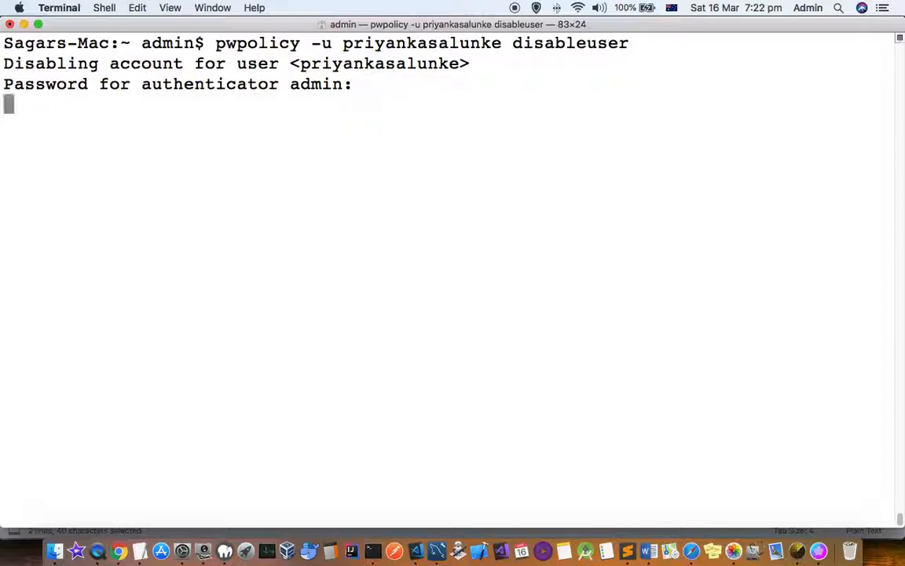
pyautogui.press('Return')
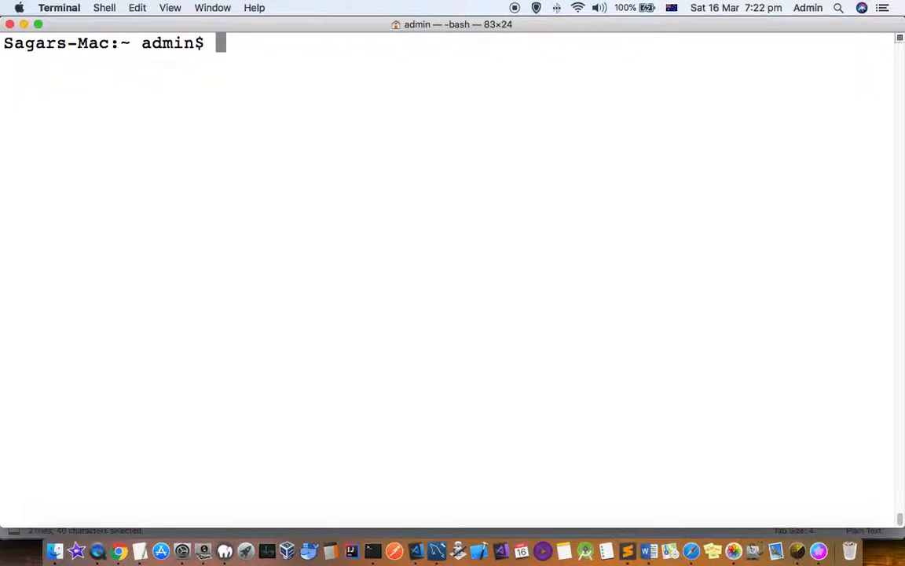
pyautogui.write('su priyankasalunke')
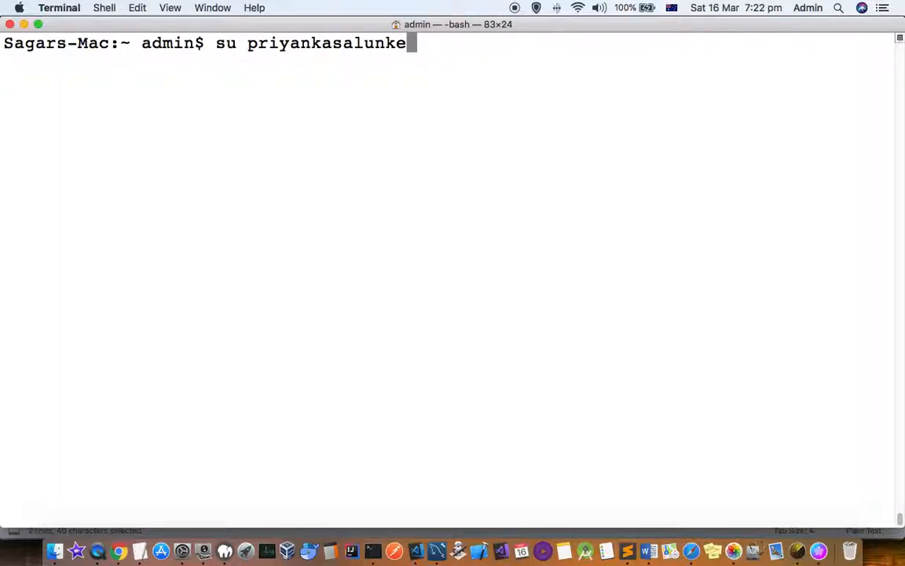
pyautogui.press('Return')
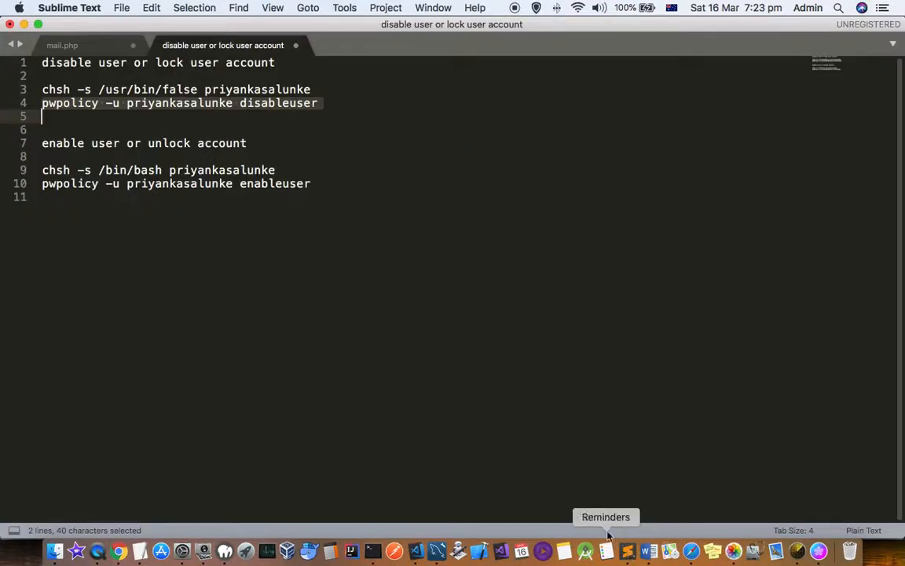
pyautogui.click(44, 170)
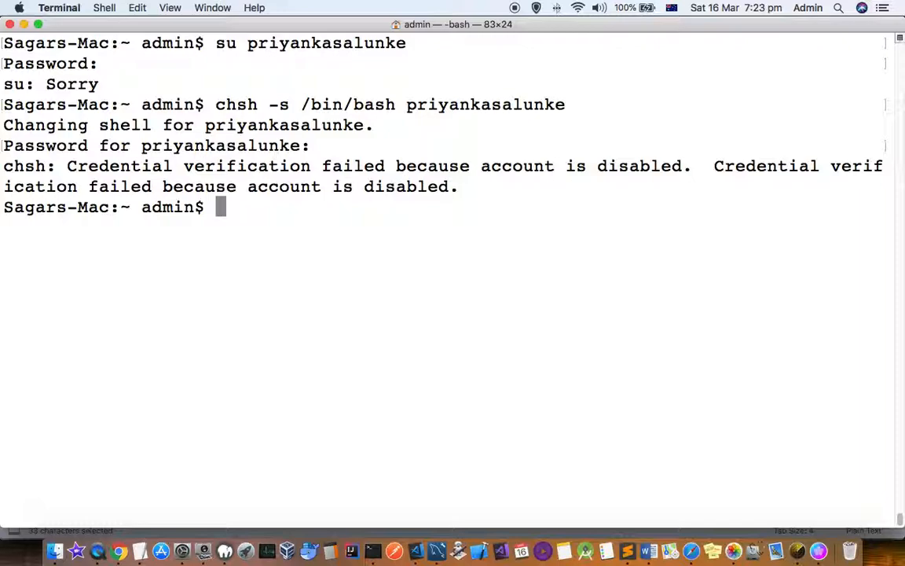
pyautogui.write('clear')
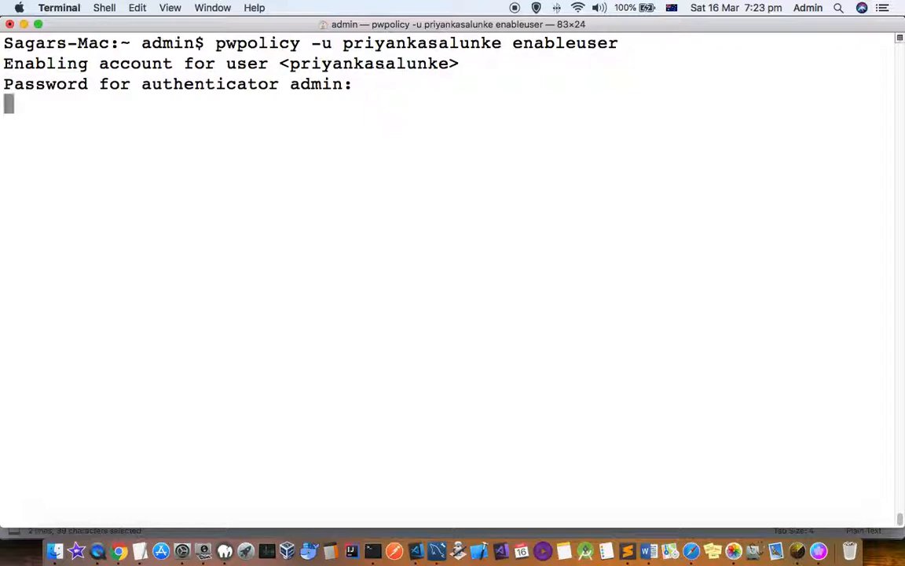
pyautogui.write('clear')
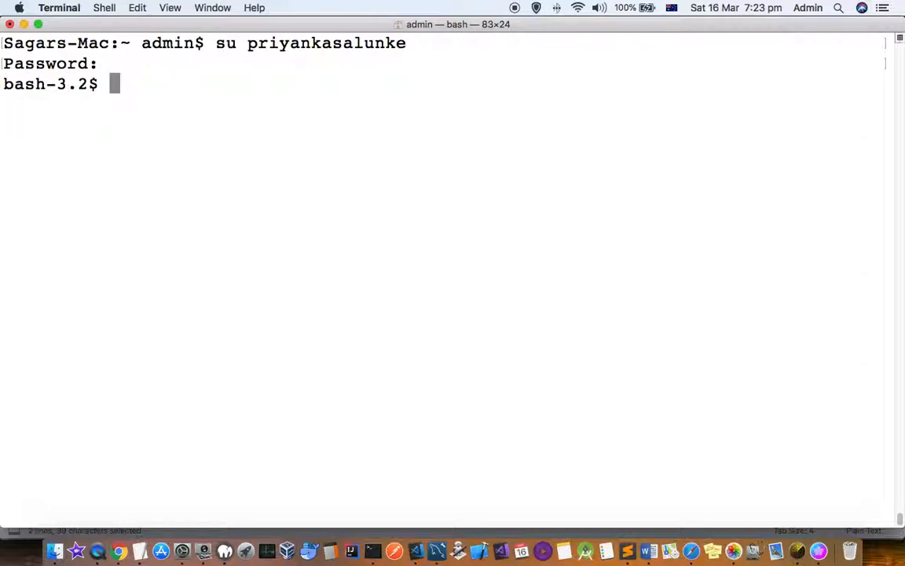
# Step: Exit the user shell and return to the Sublime Text note of disable/enable commands
pyautogui.write('exit')
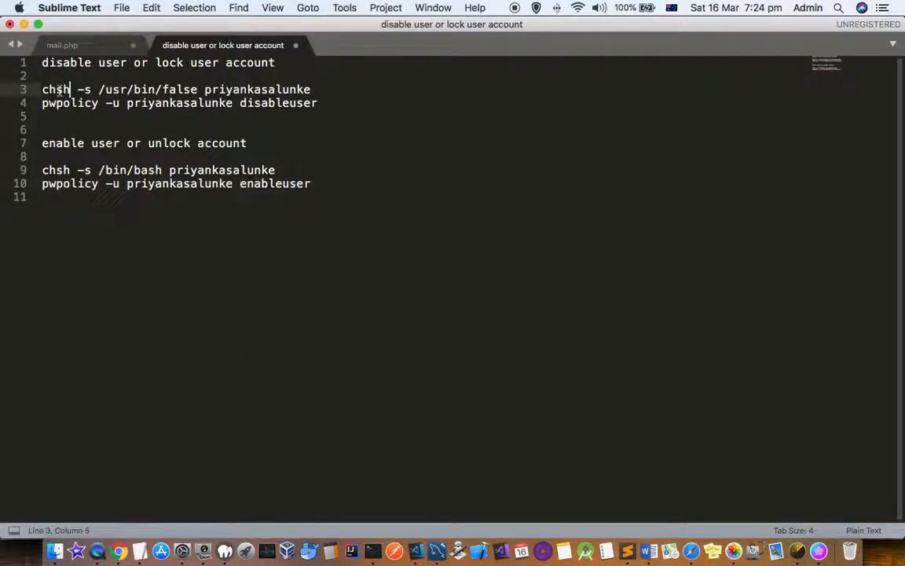
pyautogui.moveTo(41, 88); pyautogui.dragTo(201, 88)
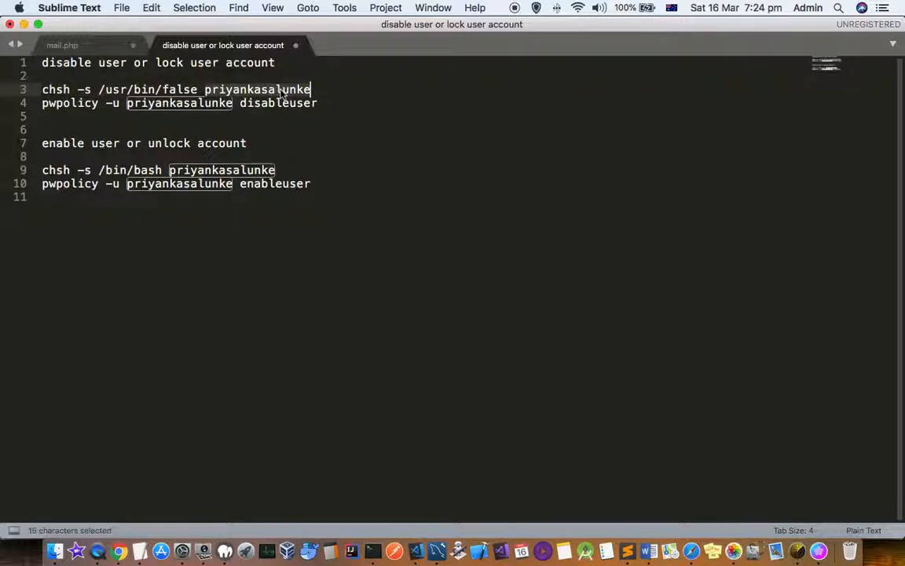
pyautogui.click(321, 104)
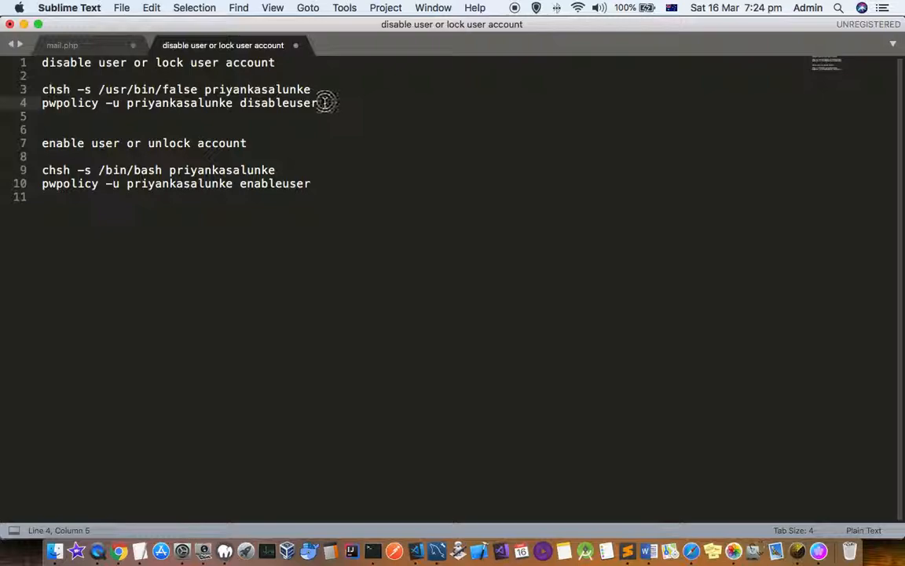